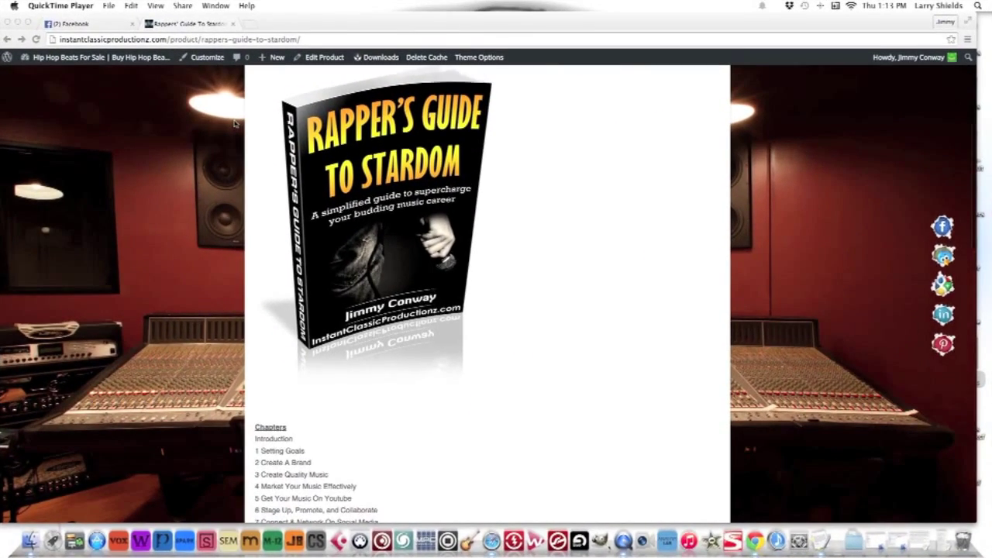
Add the Rapper's Guide to Stardom ebook ($9.99) to the cart and proceed to checkout
scroll(down, 3)
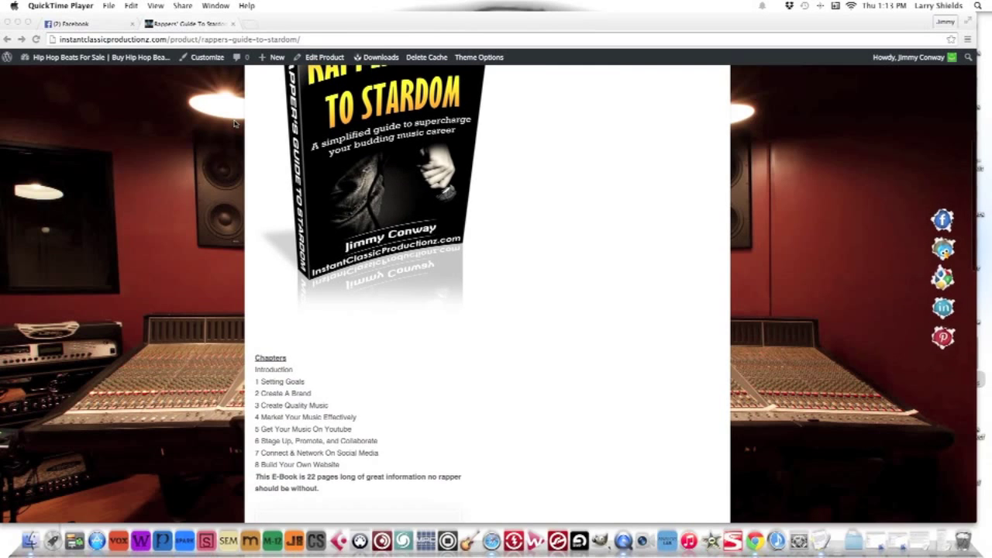
scroll(down, 3)
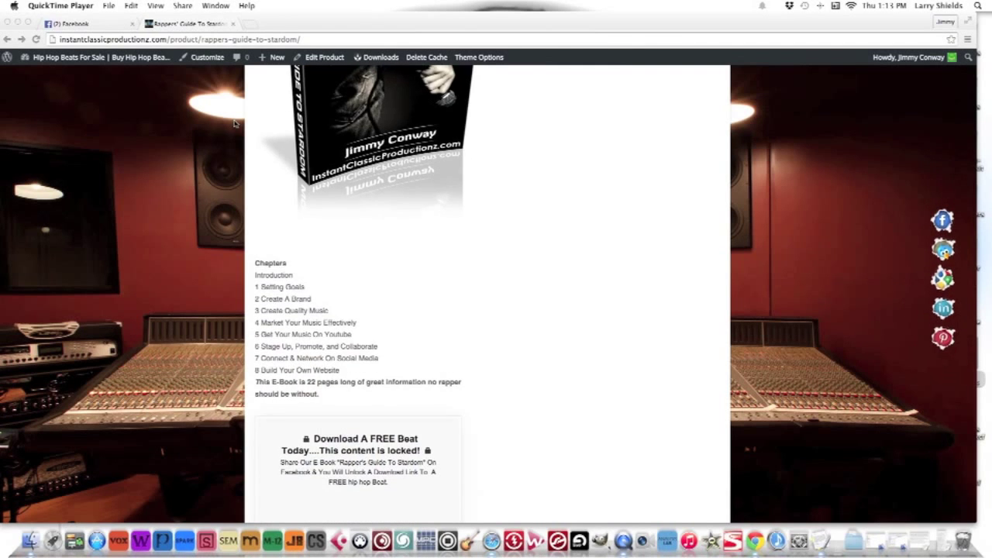
scroll(down, 3)
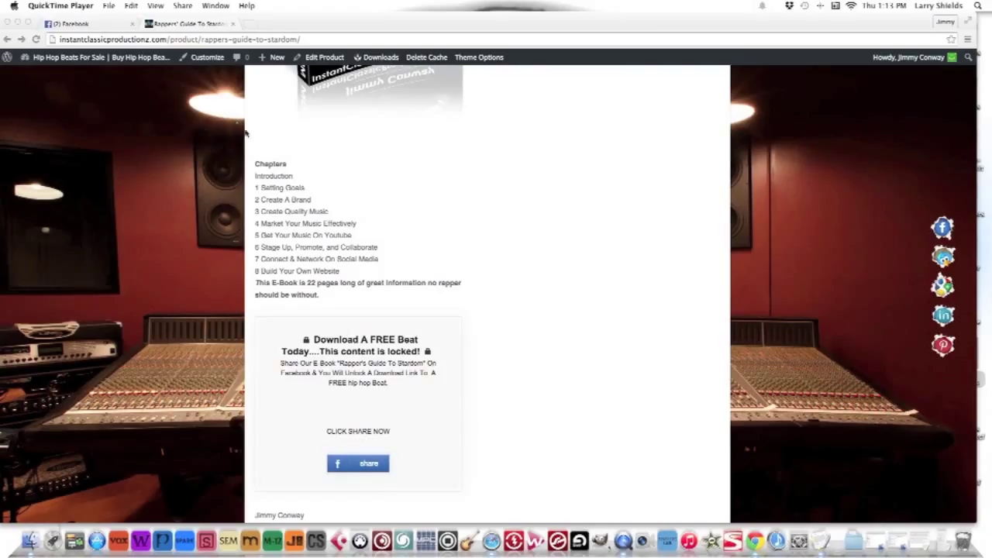
mouse_move(248, 137)
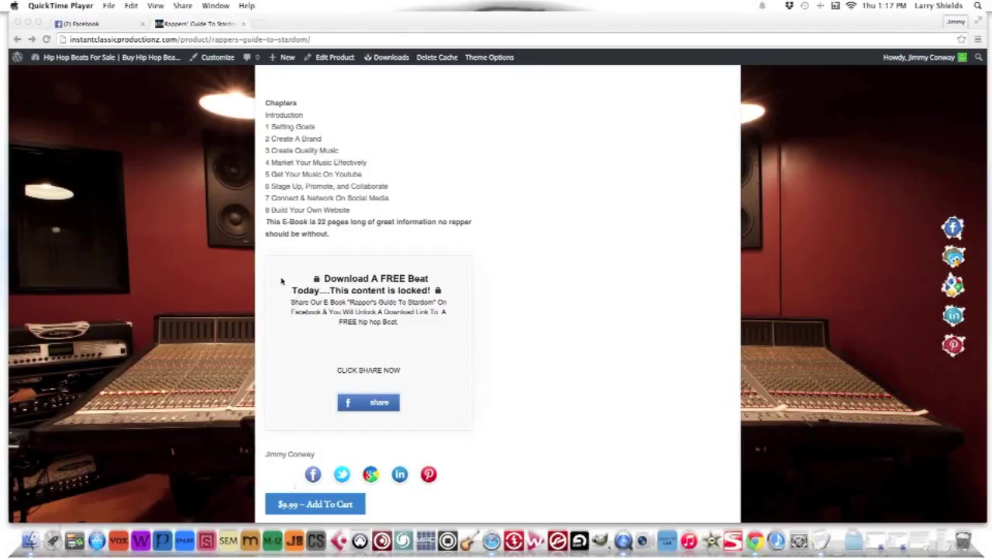
mouse_move(329, 334)
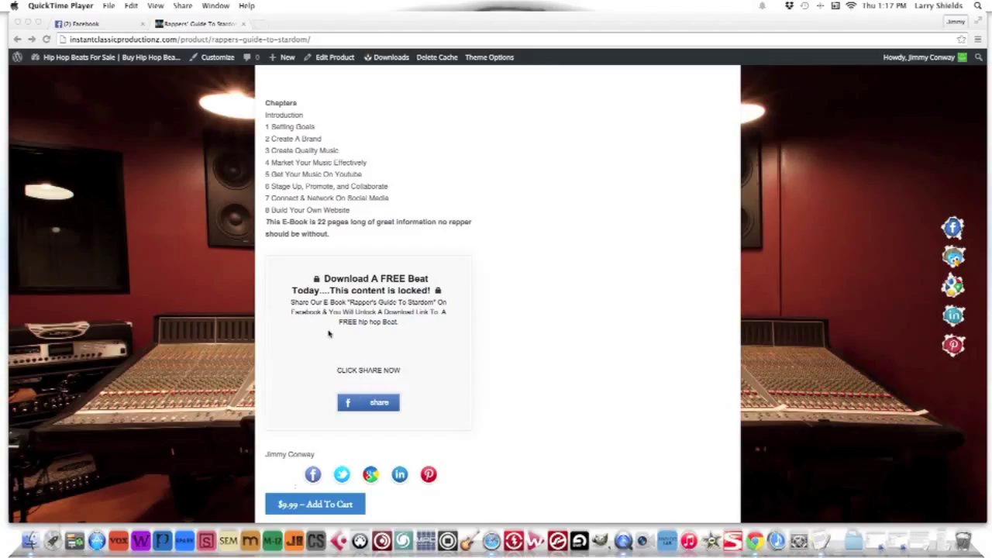
mouse_move(317, 311)
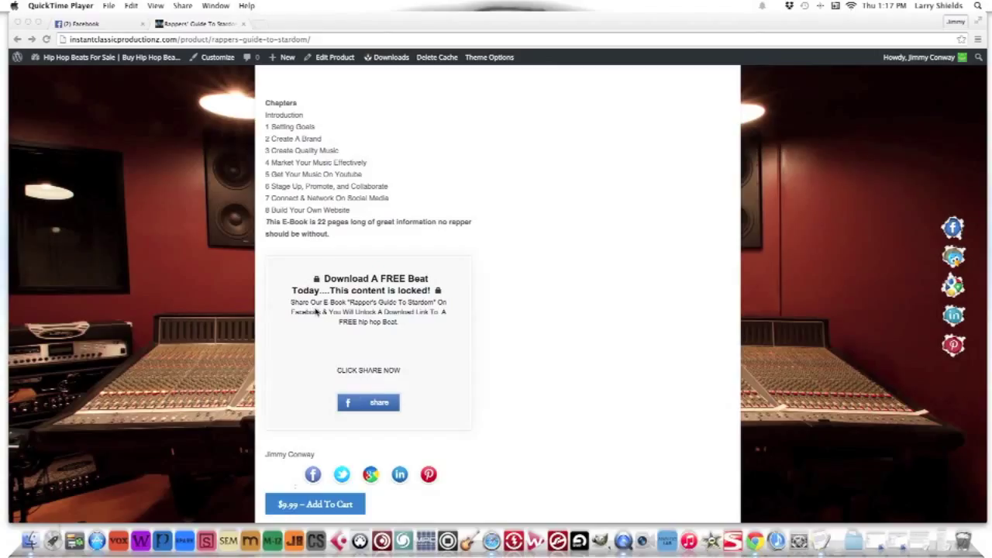
mouse_move(379, 344)
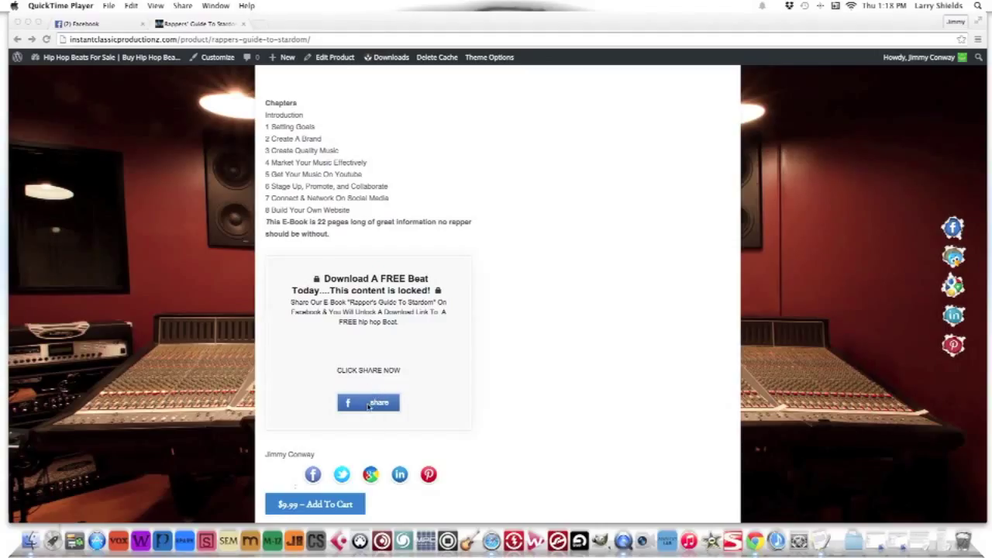
mouse_move(431, 446)
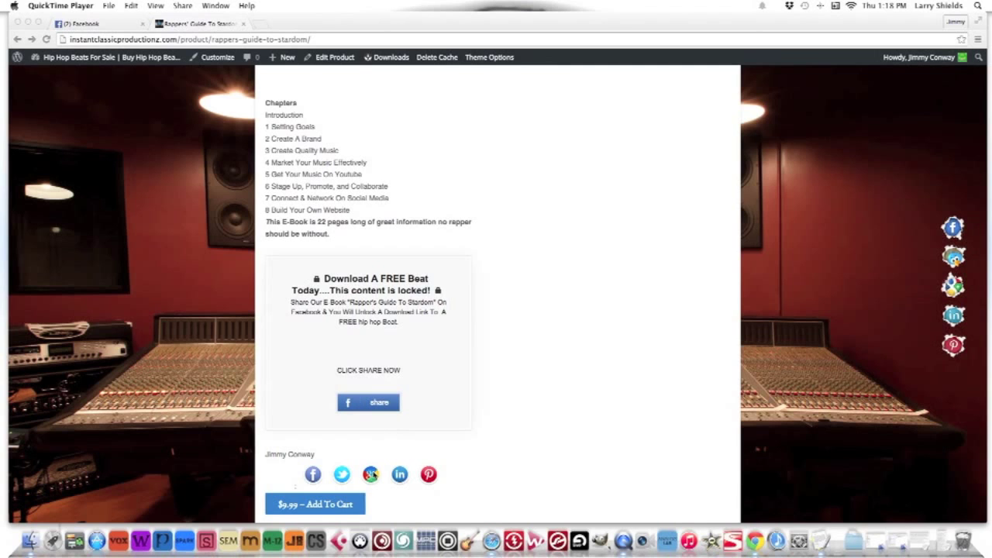
scroll(down, 3)
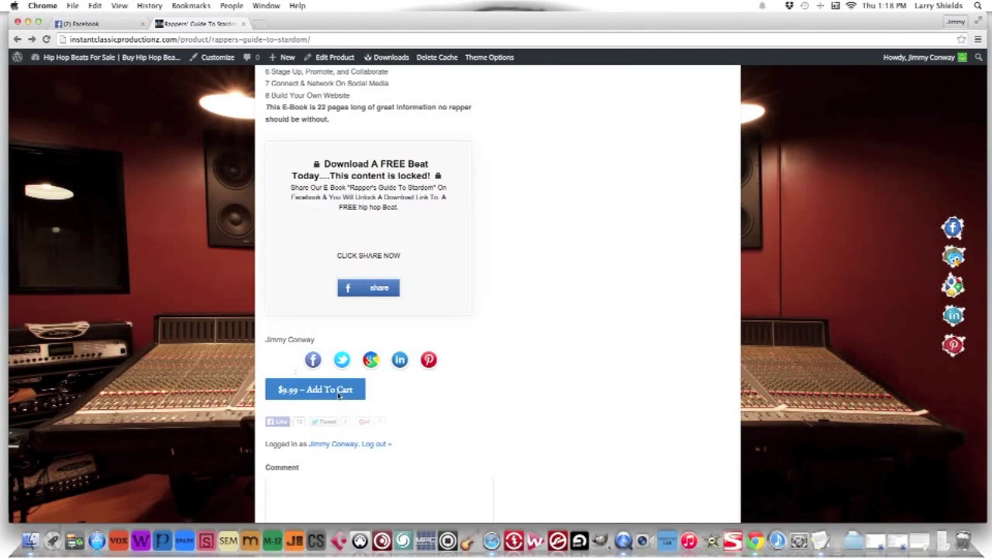
click(315, 389)
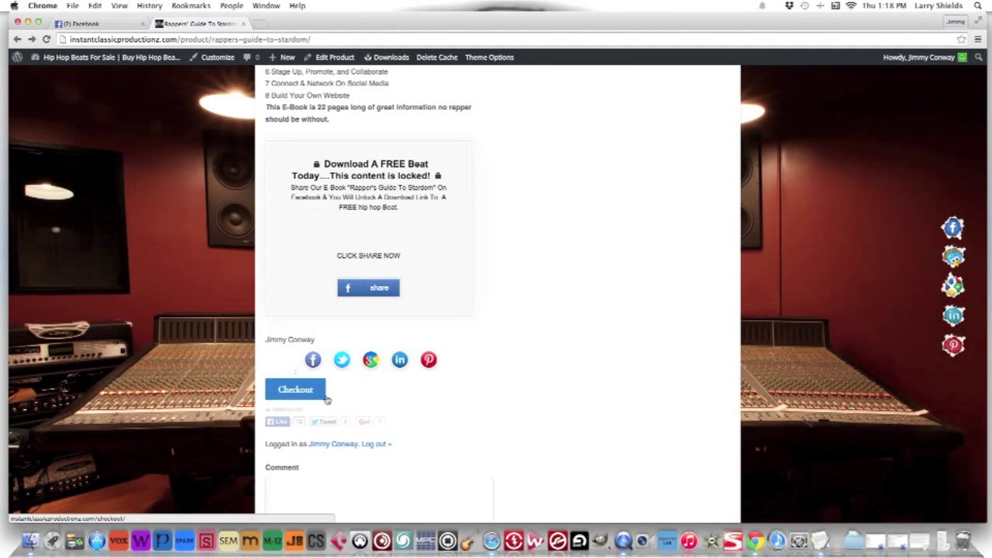
click(295, 388)
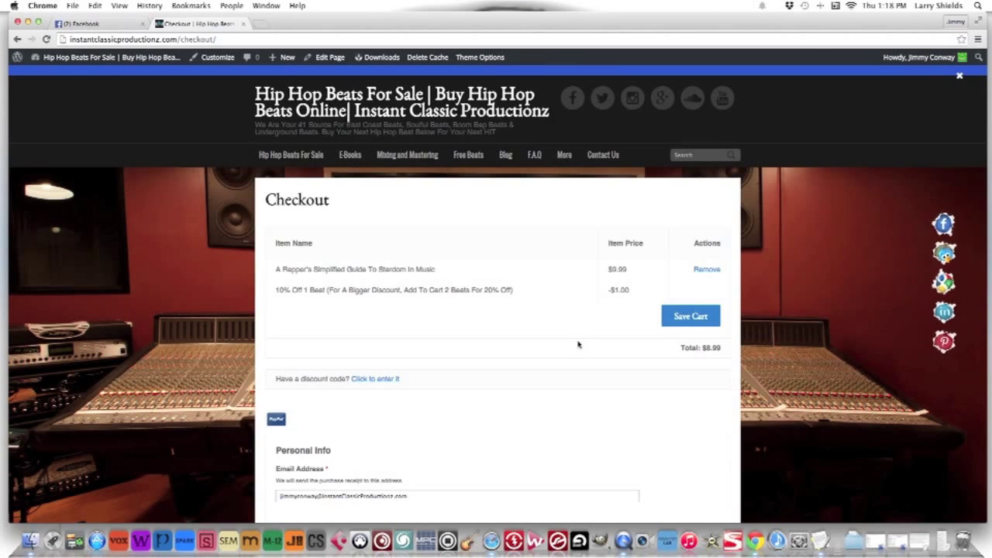
mouse_move(611, 332)
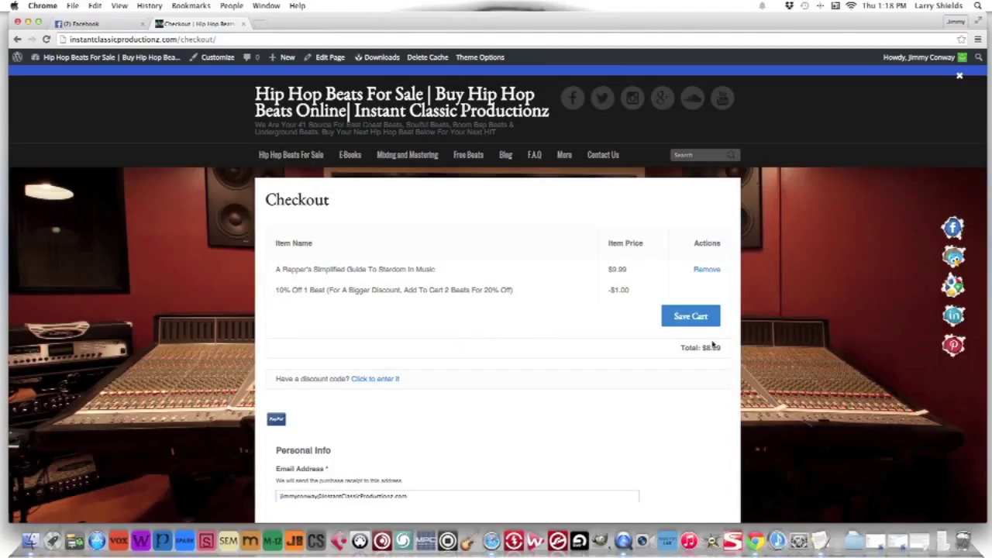
mouse_move(620, 294)
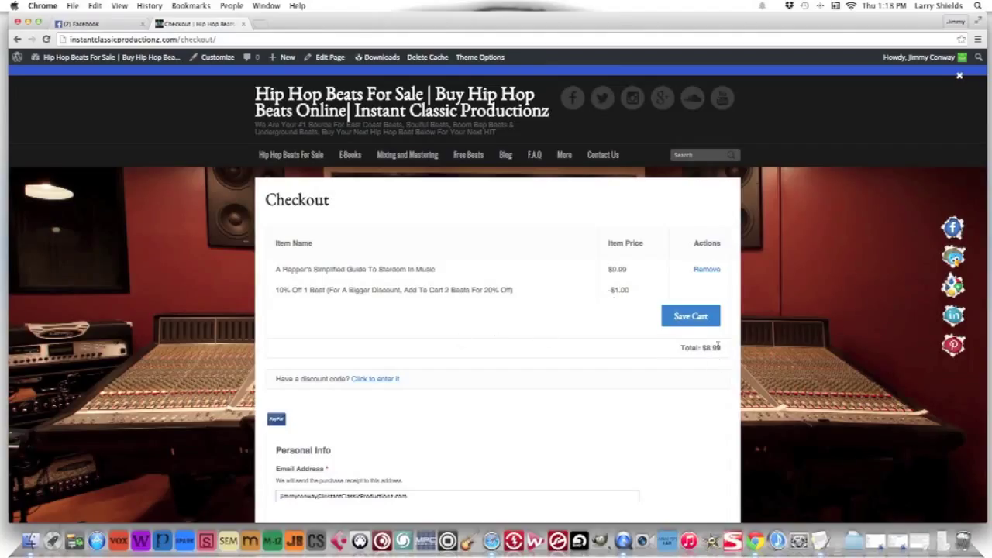
scroll(down, 3)
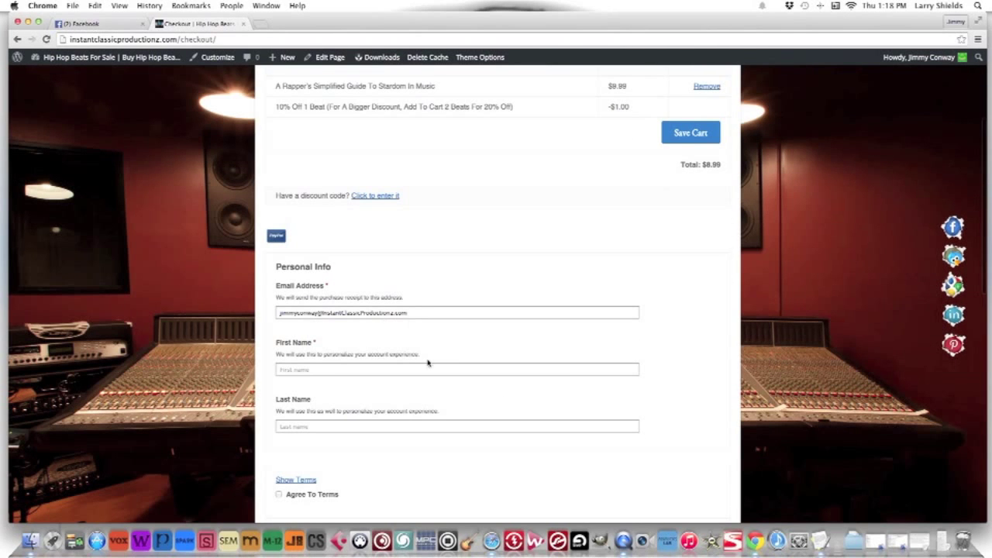
scroll(down, 3)
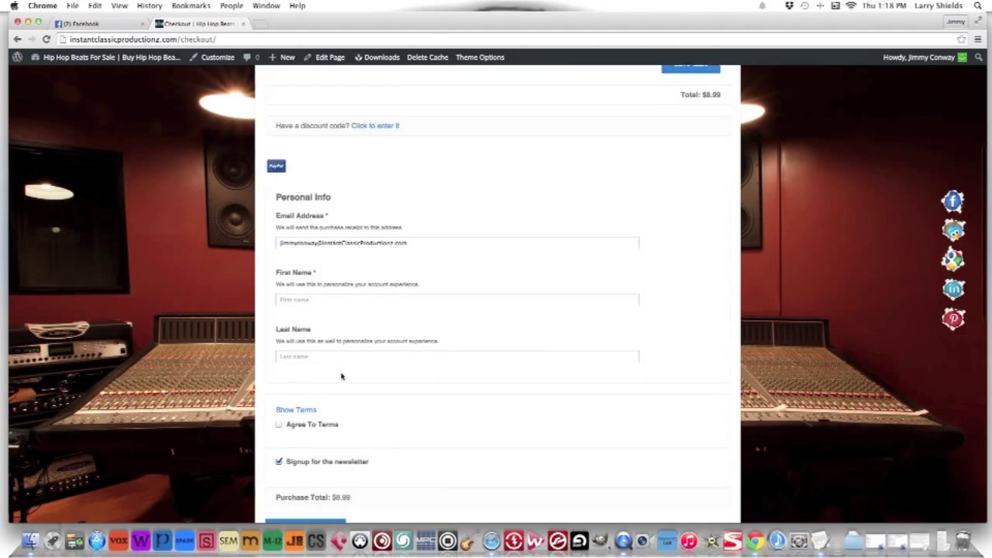
scroll(down, 3)
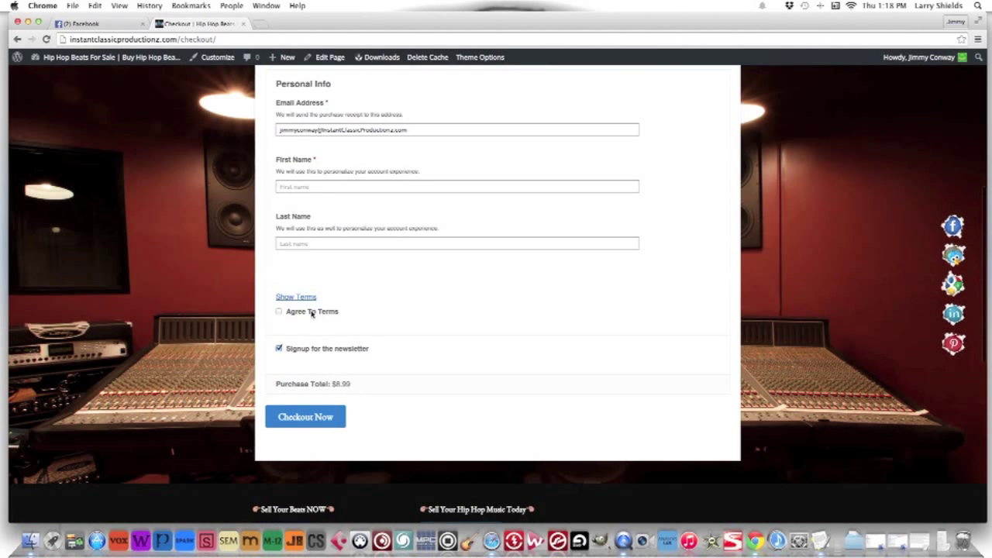
click(279, 348)
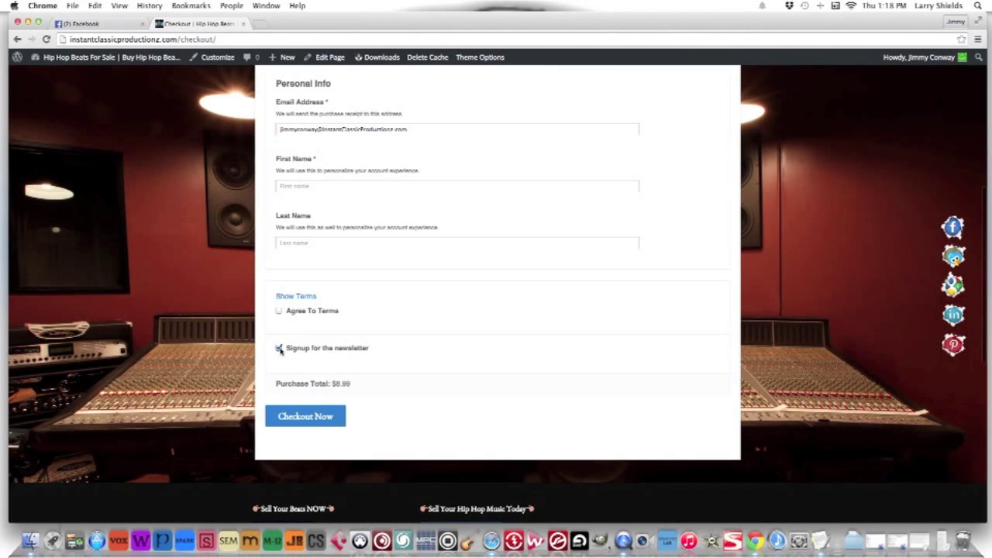
click(279, 349)
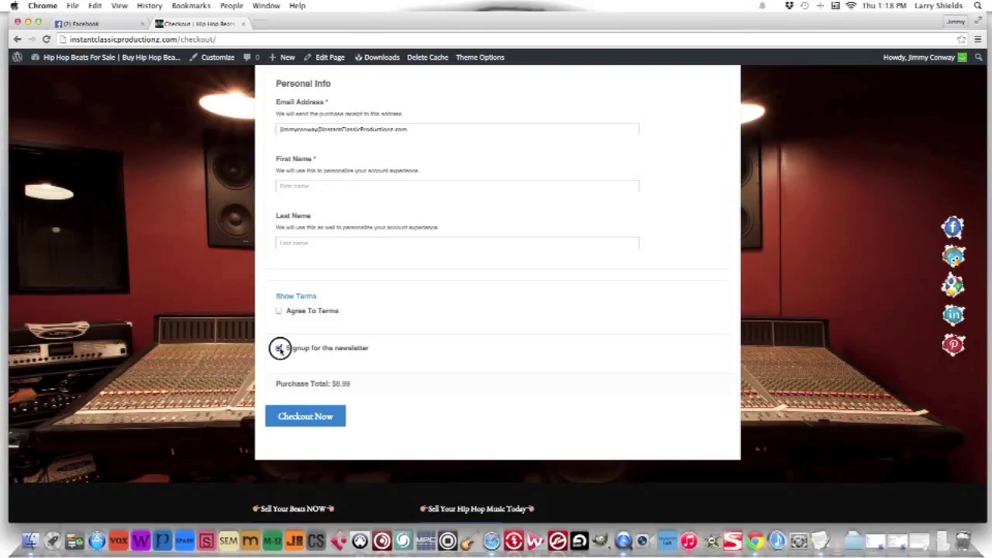
click(279, 348)
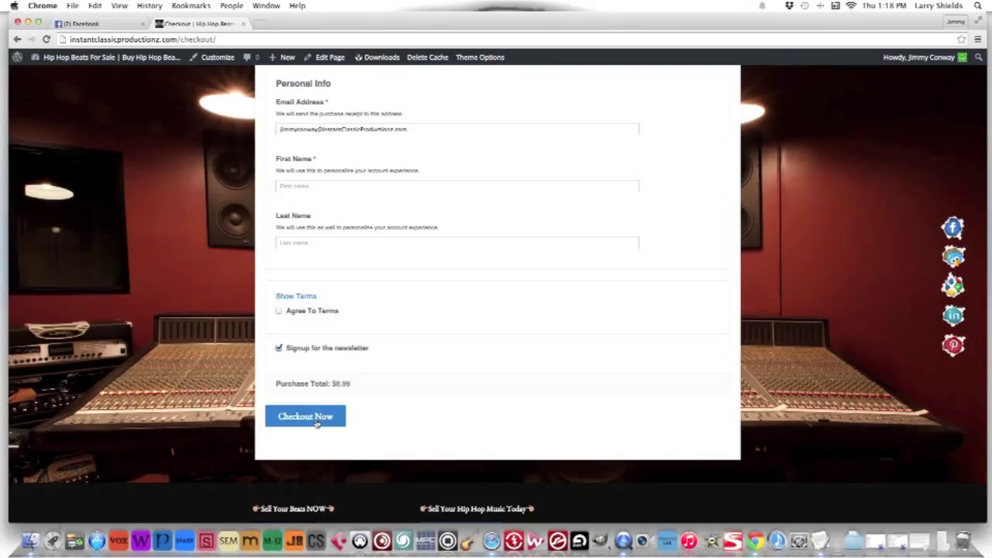
mouse_move(333, 443)
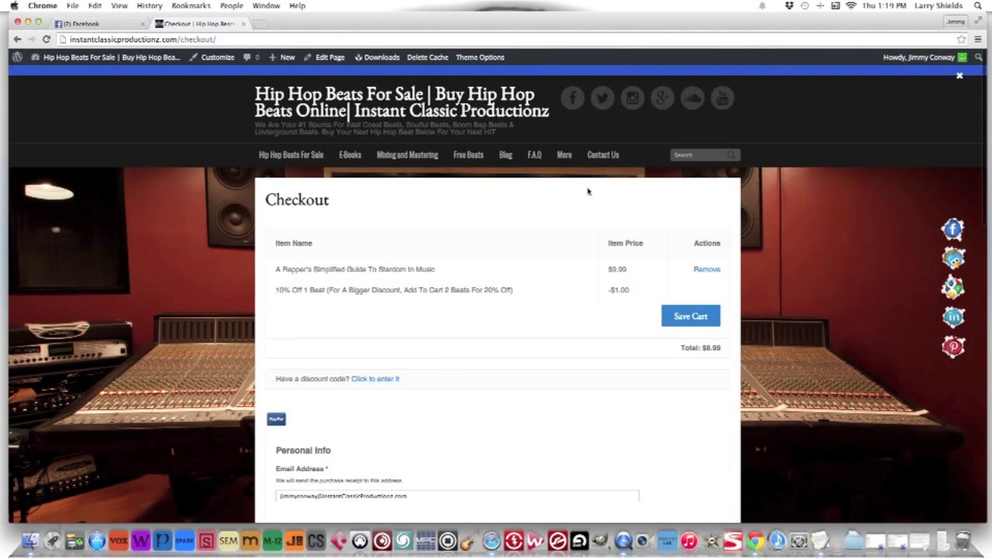
mouse_move(603, 155)
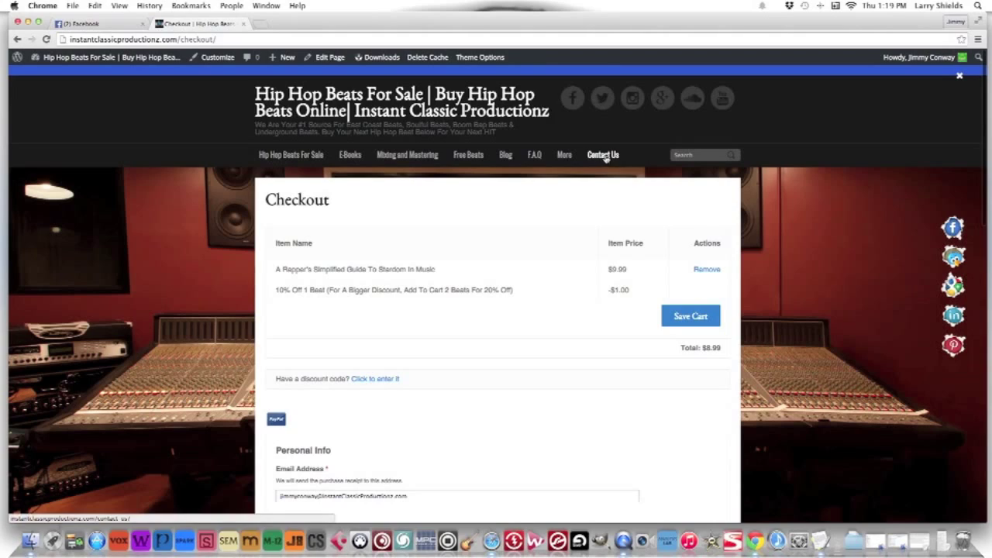
mouse_move(518, 265)
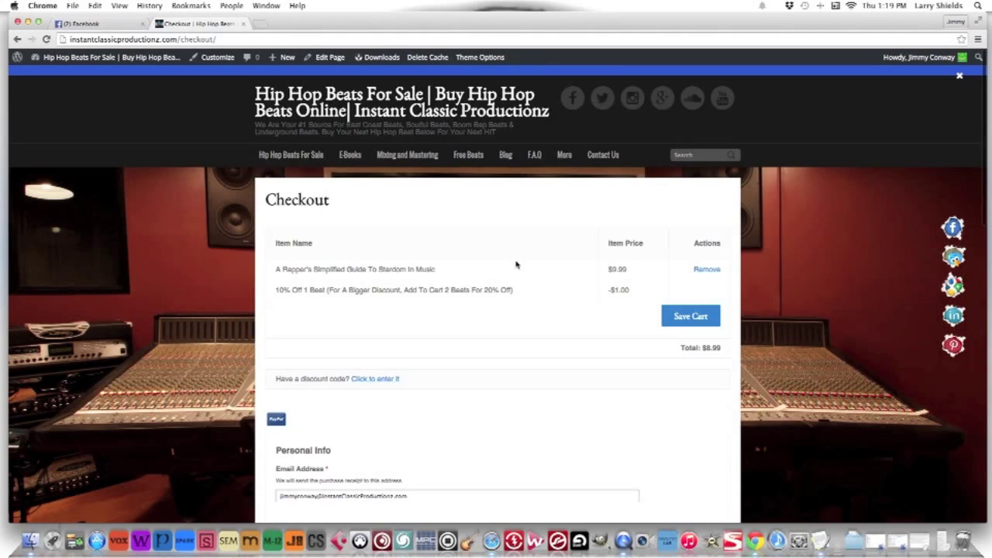